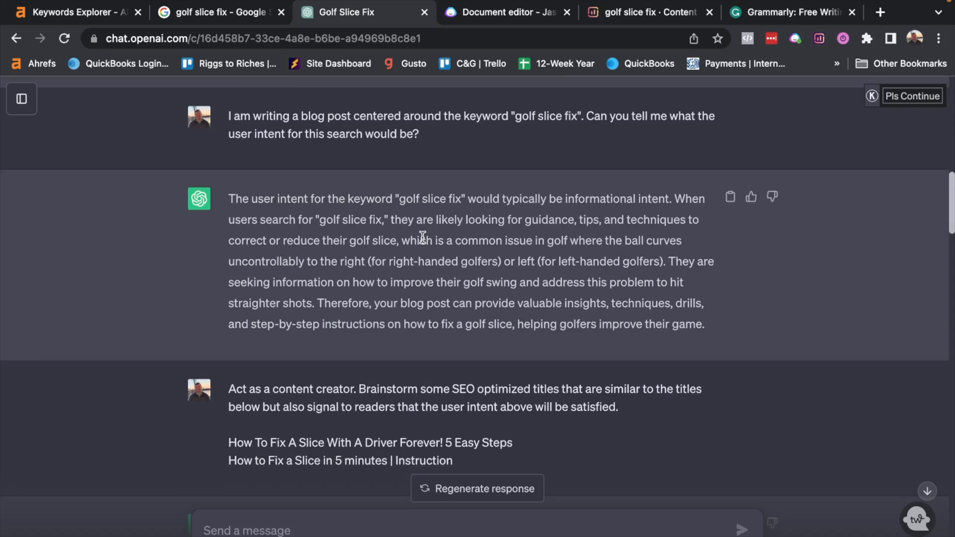
mouse_move(750, 316)
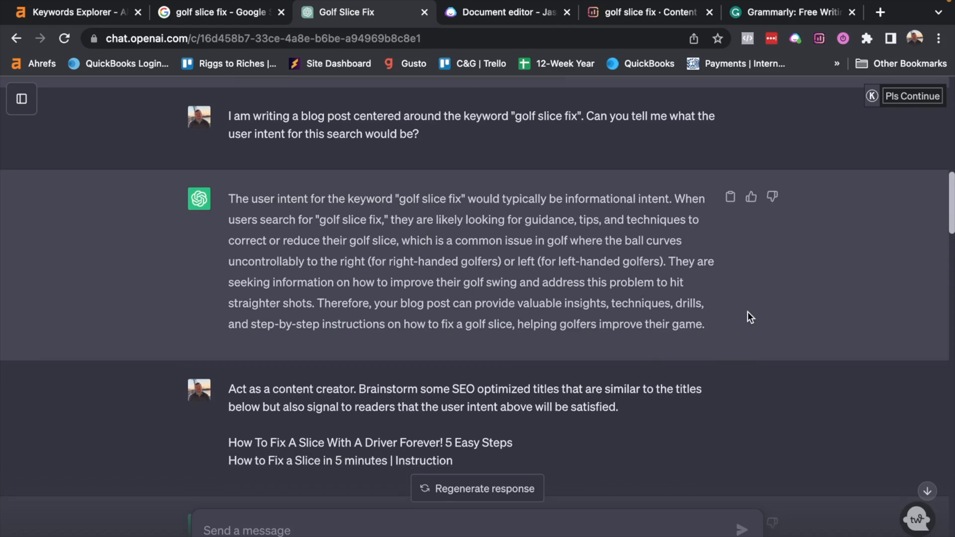